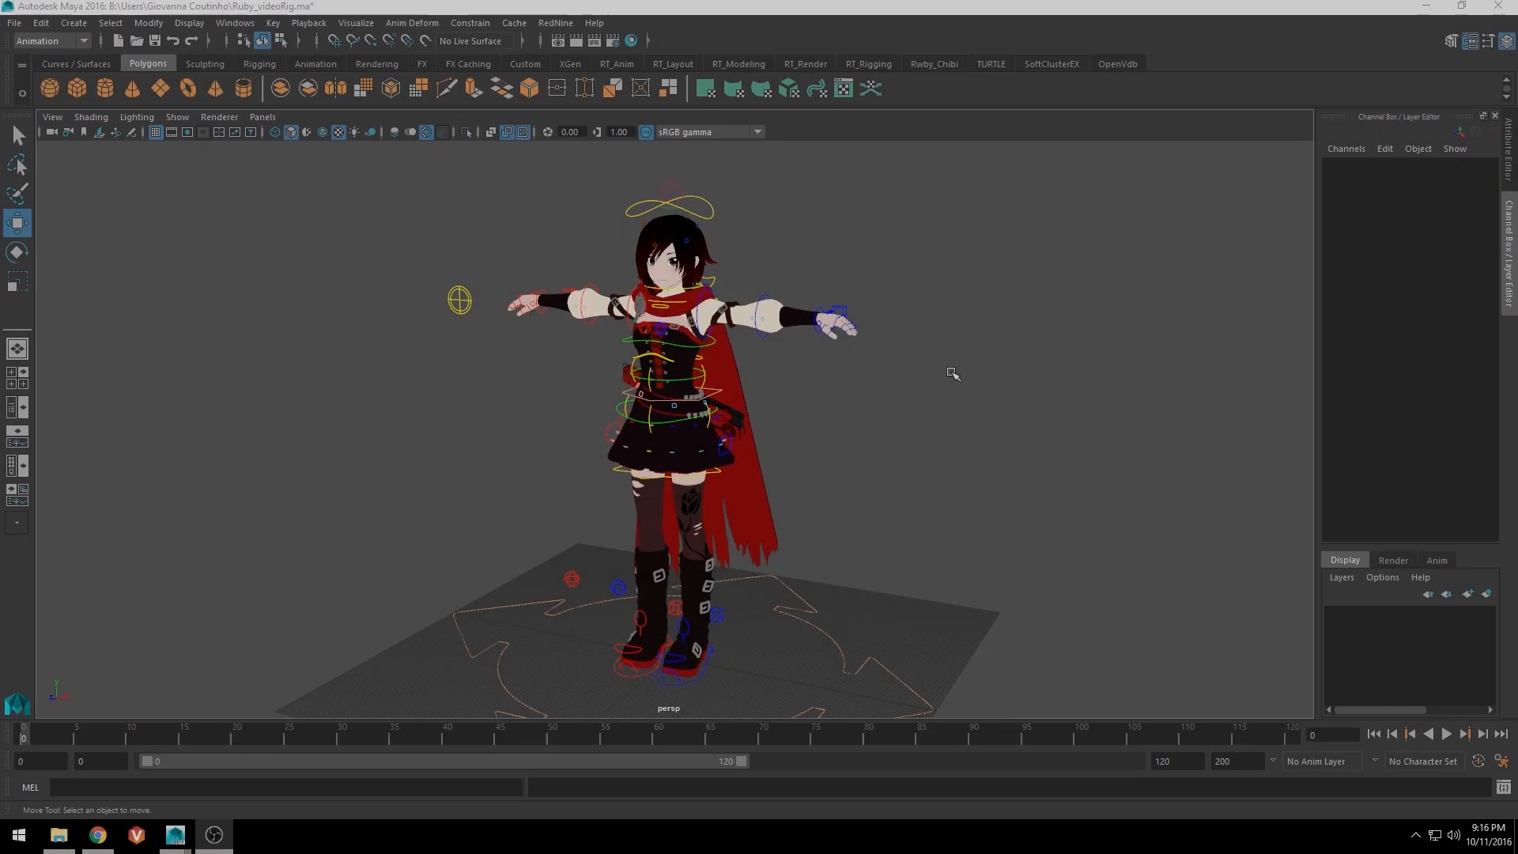
pyautogui.moveTo(610, 203)
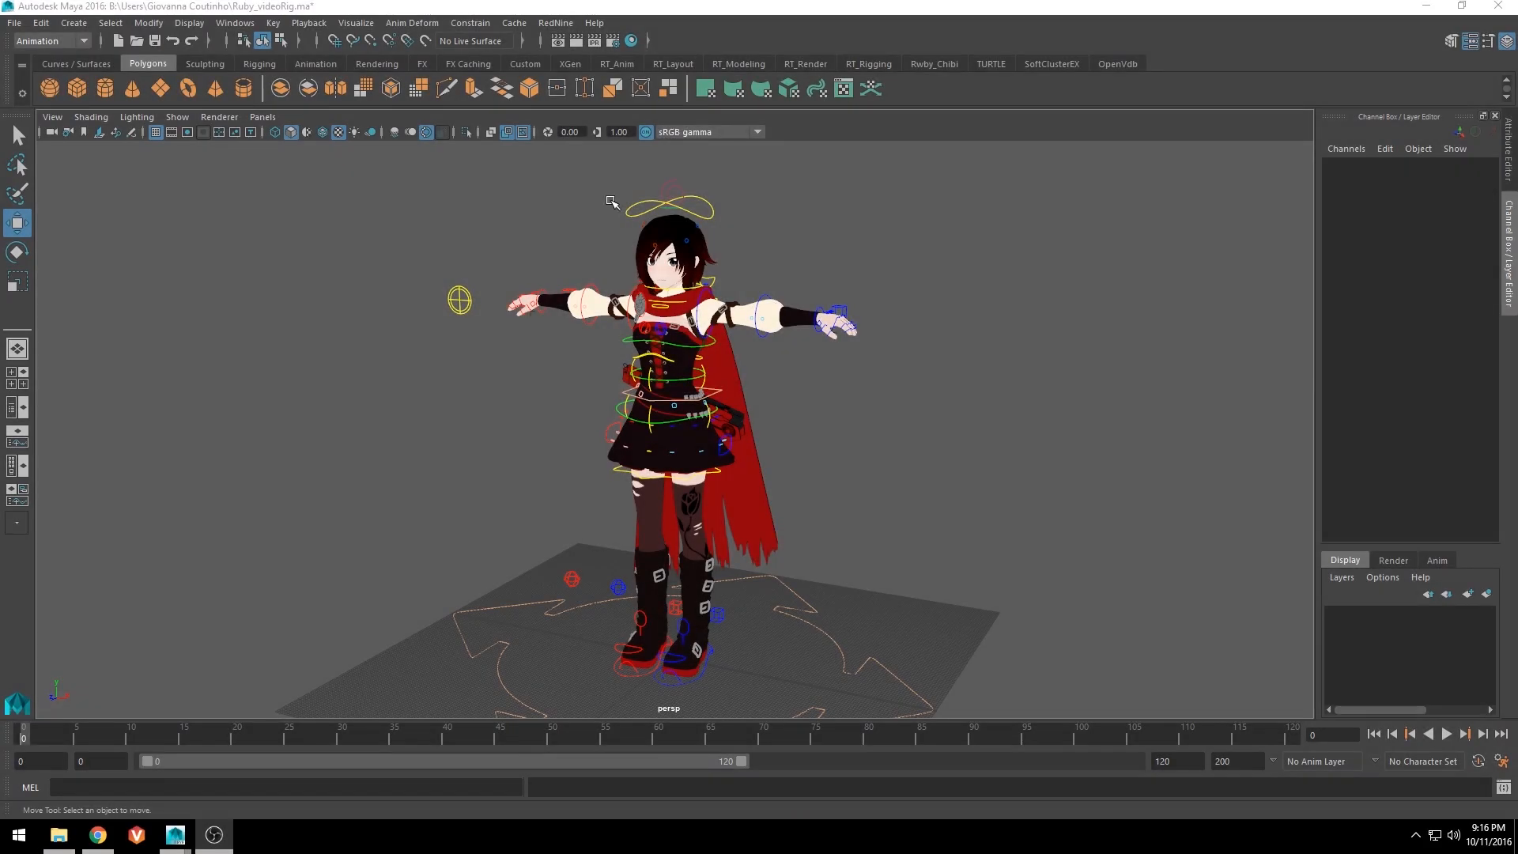
pyautogui.moveTo(673, 176)
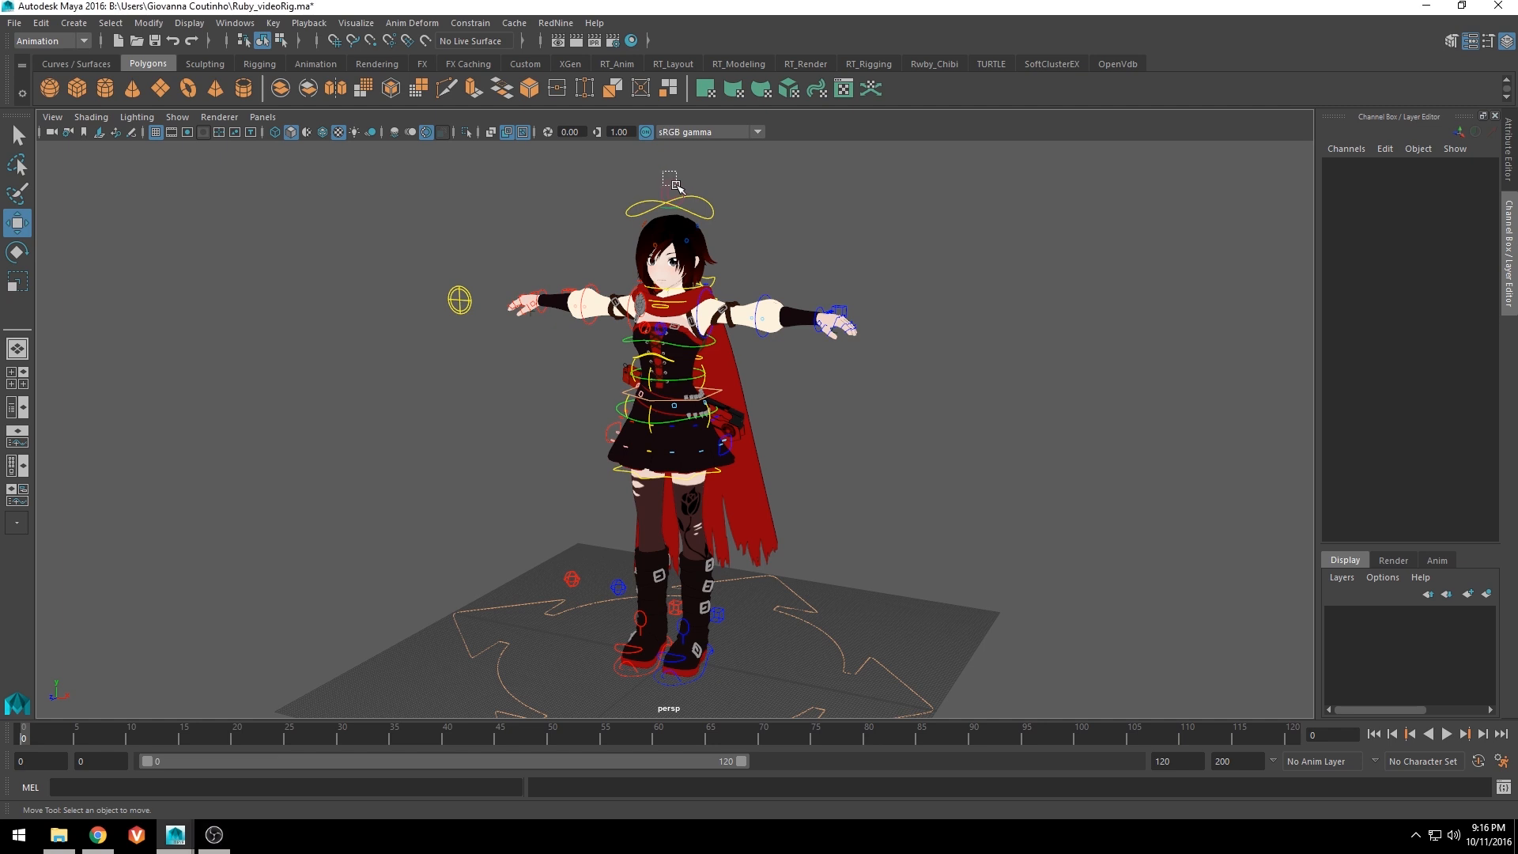
# Select Breeze_ctrl, then CapeMaster_ctrl to view its Cape Breeze and Cape Speed (15.6) attributes
pyautogui.click(673, 194)
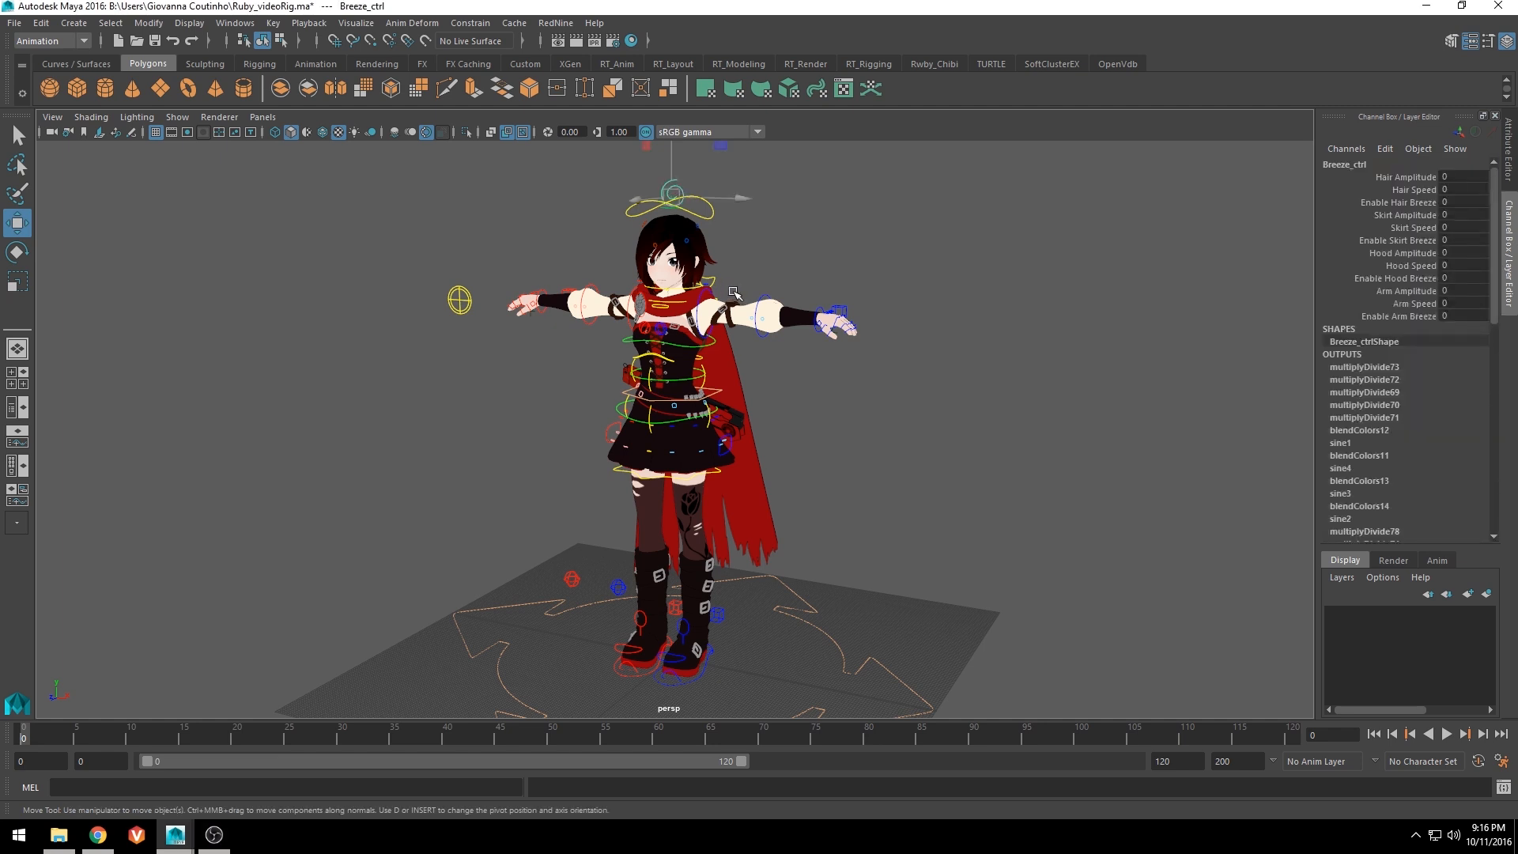
pyautogui.click(1402, 202)
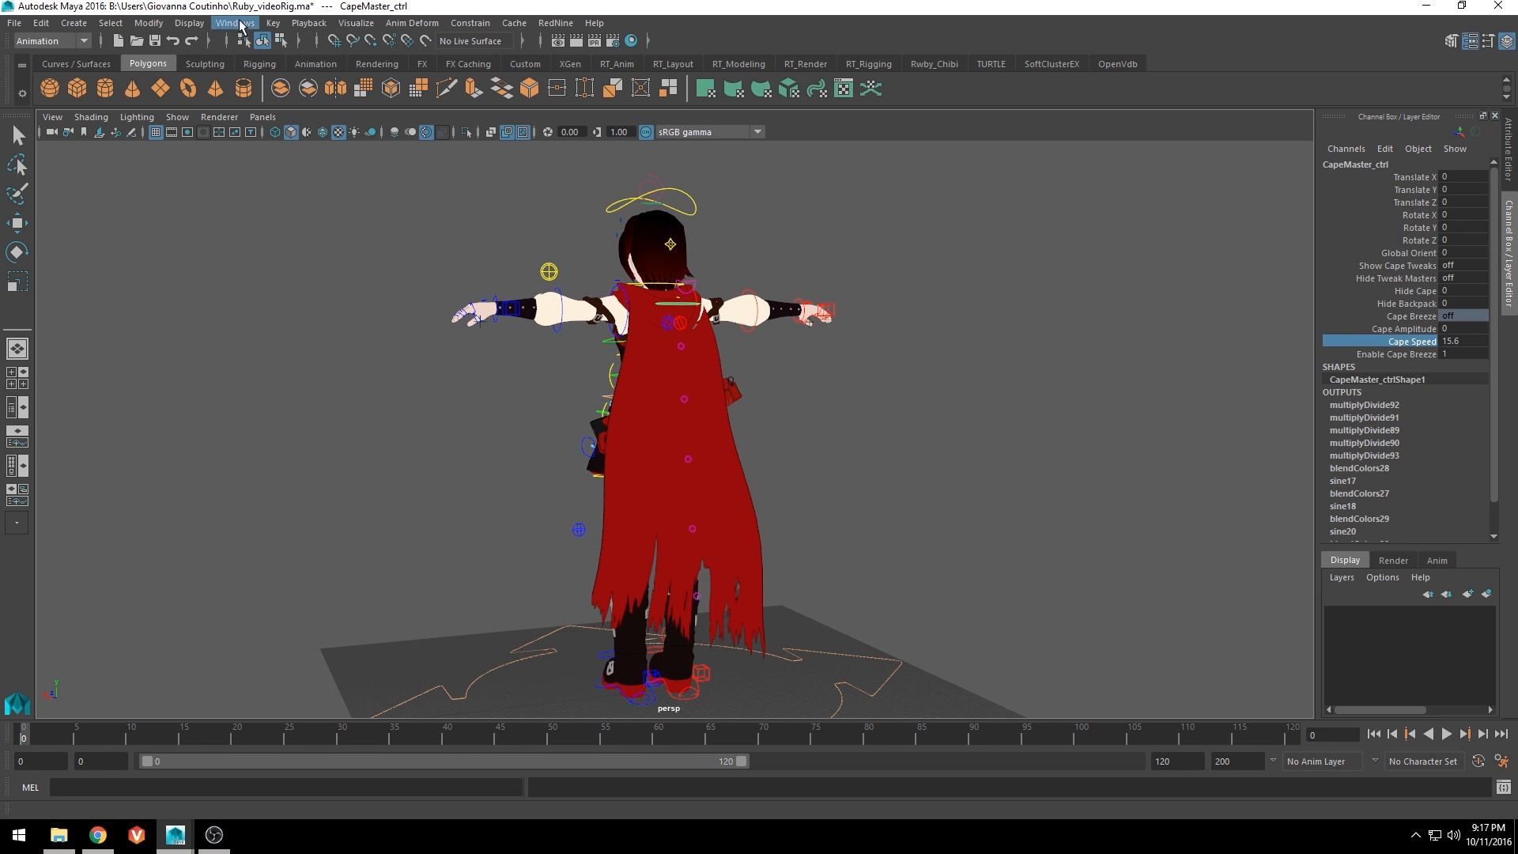
# Select the cape mesh and scroll to its inputs: skinCluster17, Cape_bs and tweak17
pyautogui.click(234, 22)
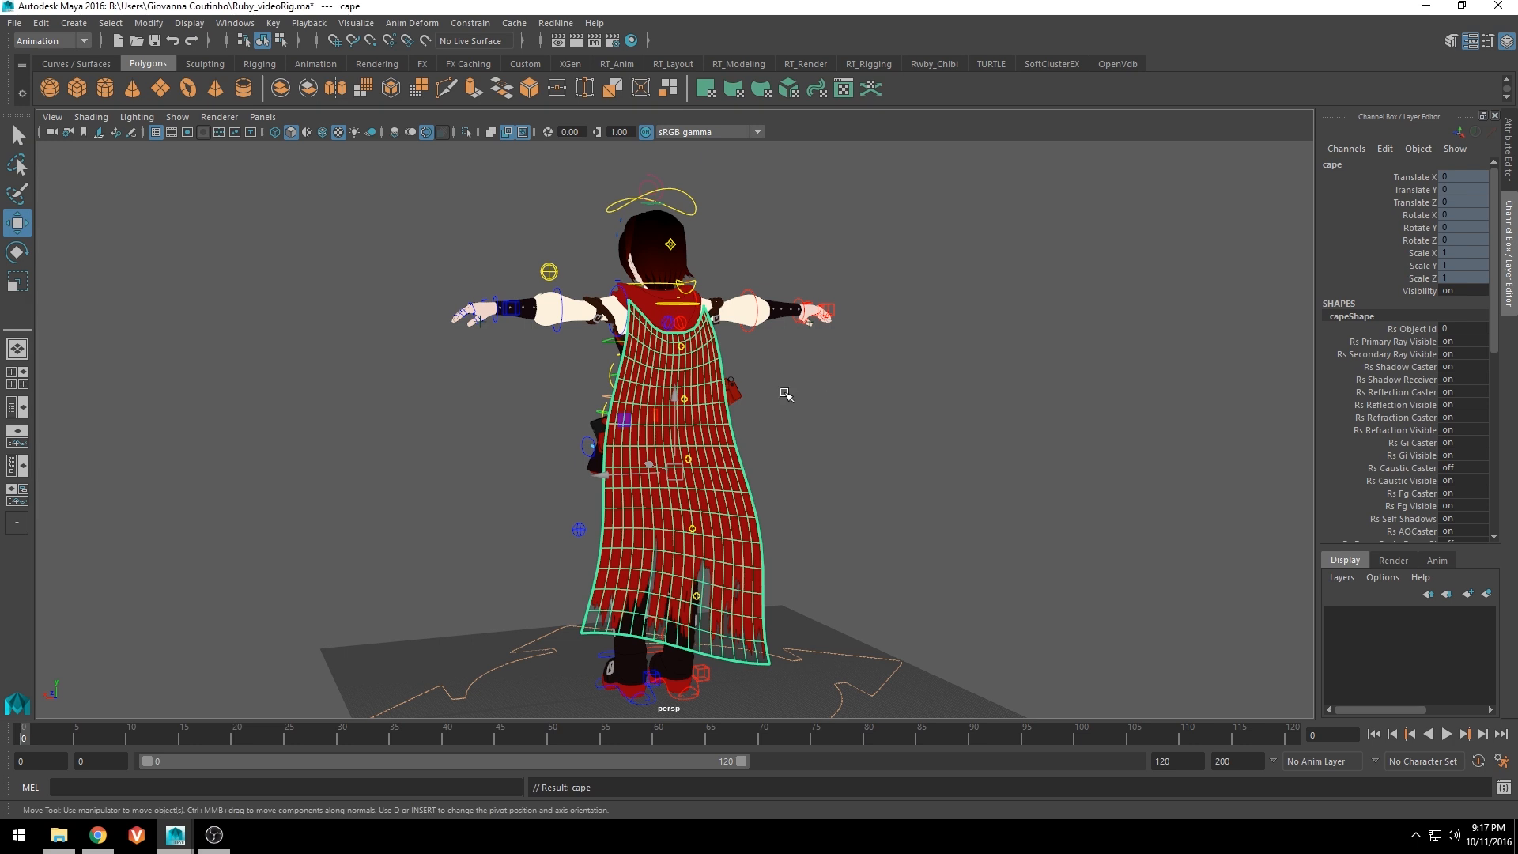
pyautogui.moveTo(831, 386)
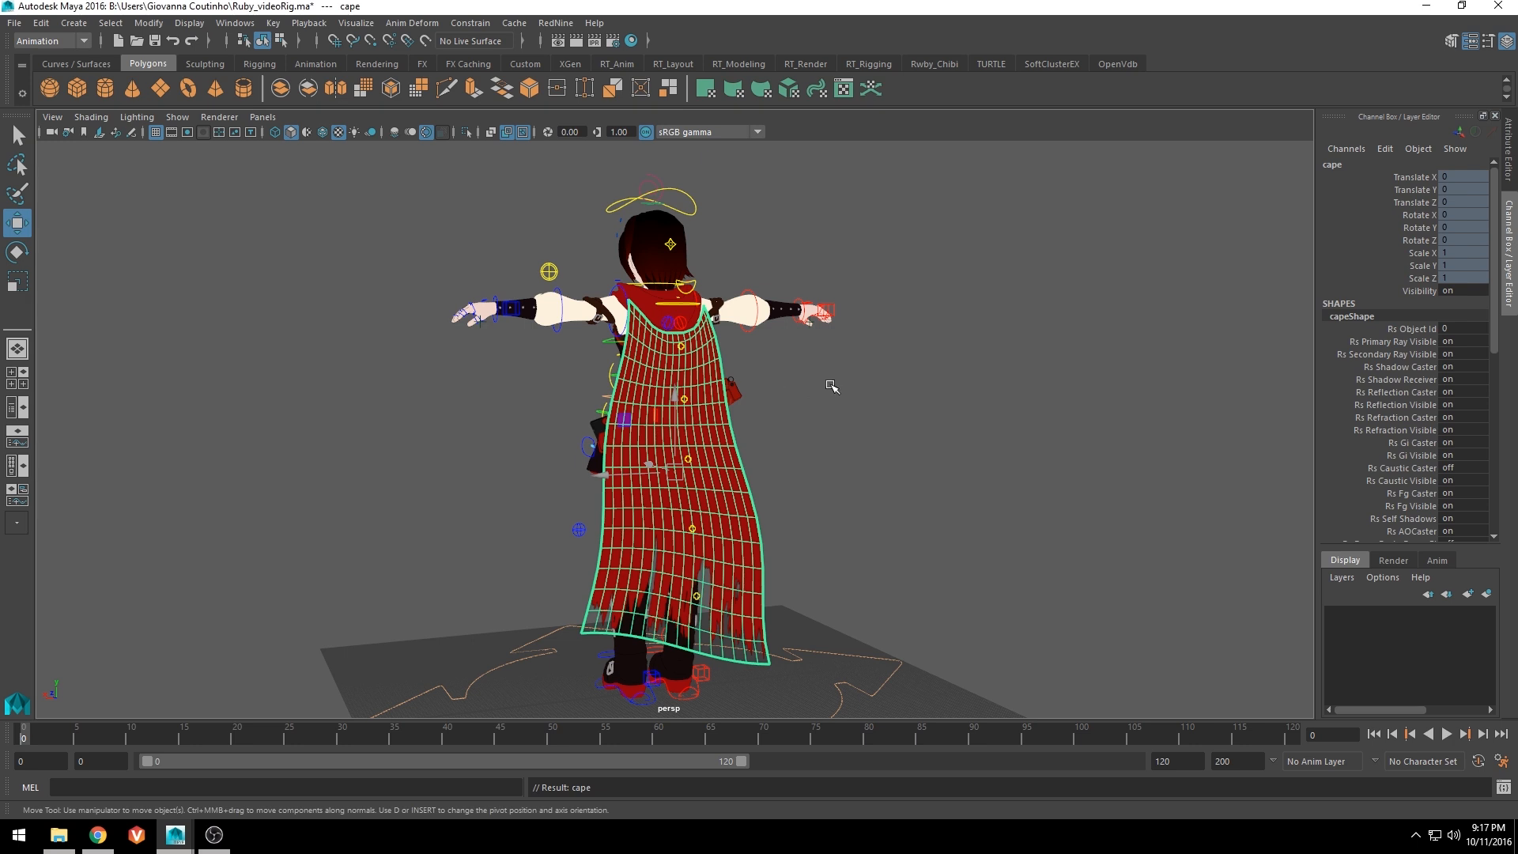
pyautogui.moveTo(866, 408)
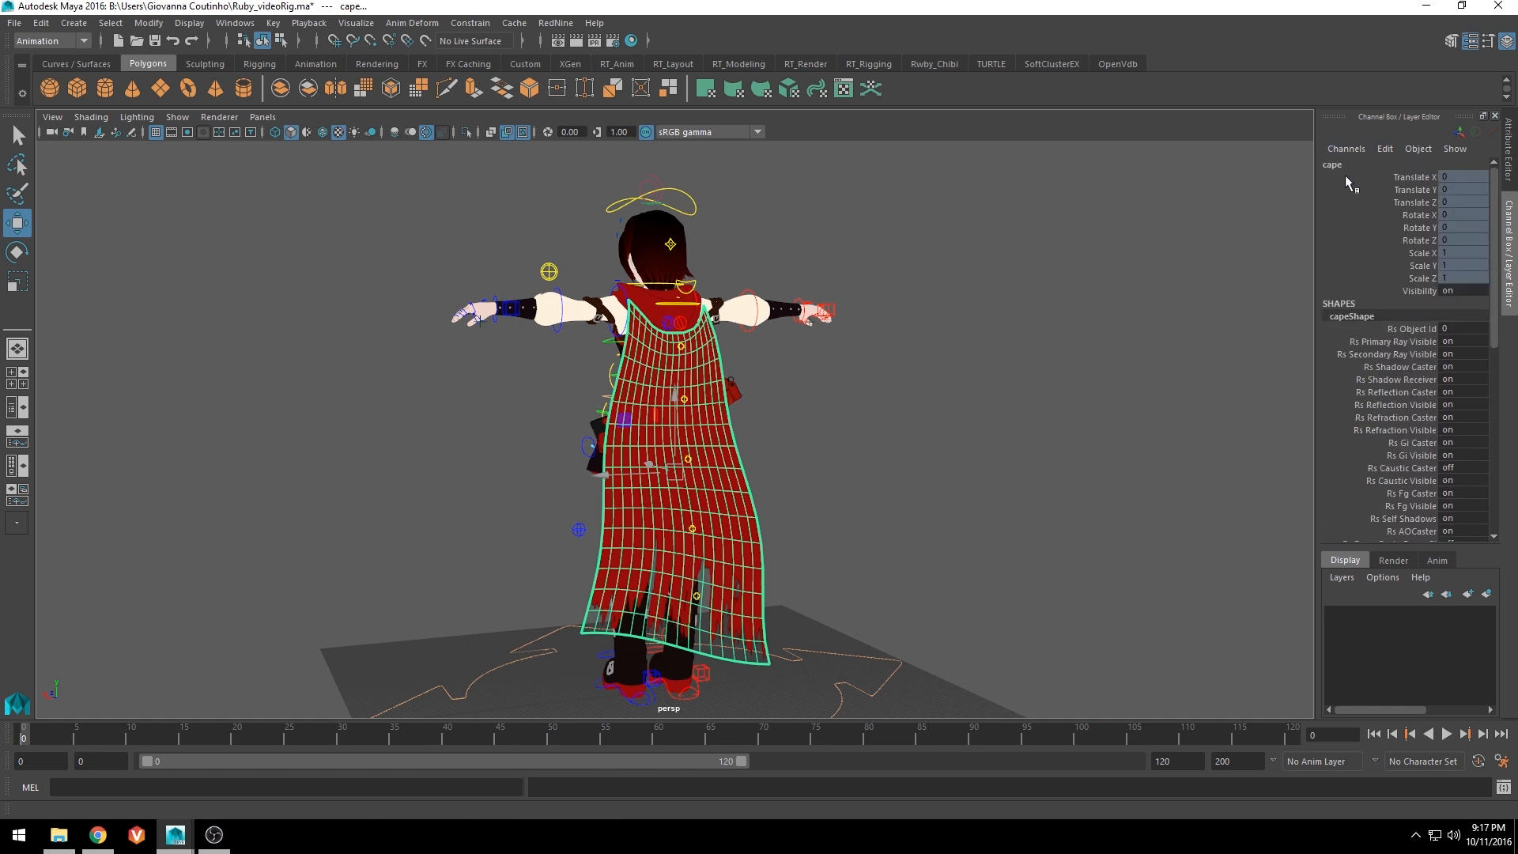
pyautogui.moveTo(1341, 177)
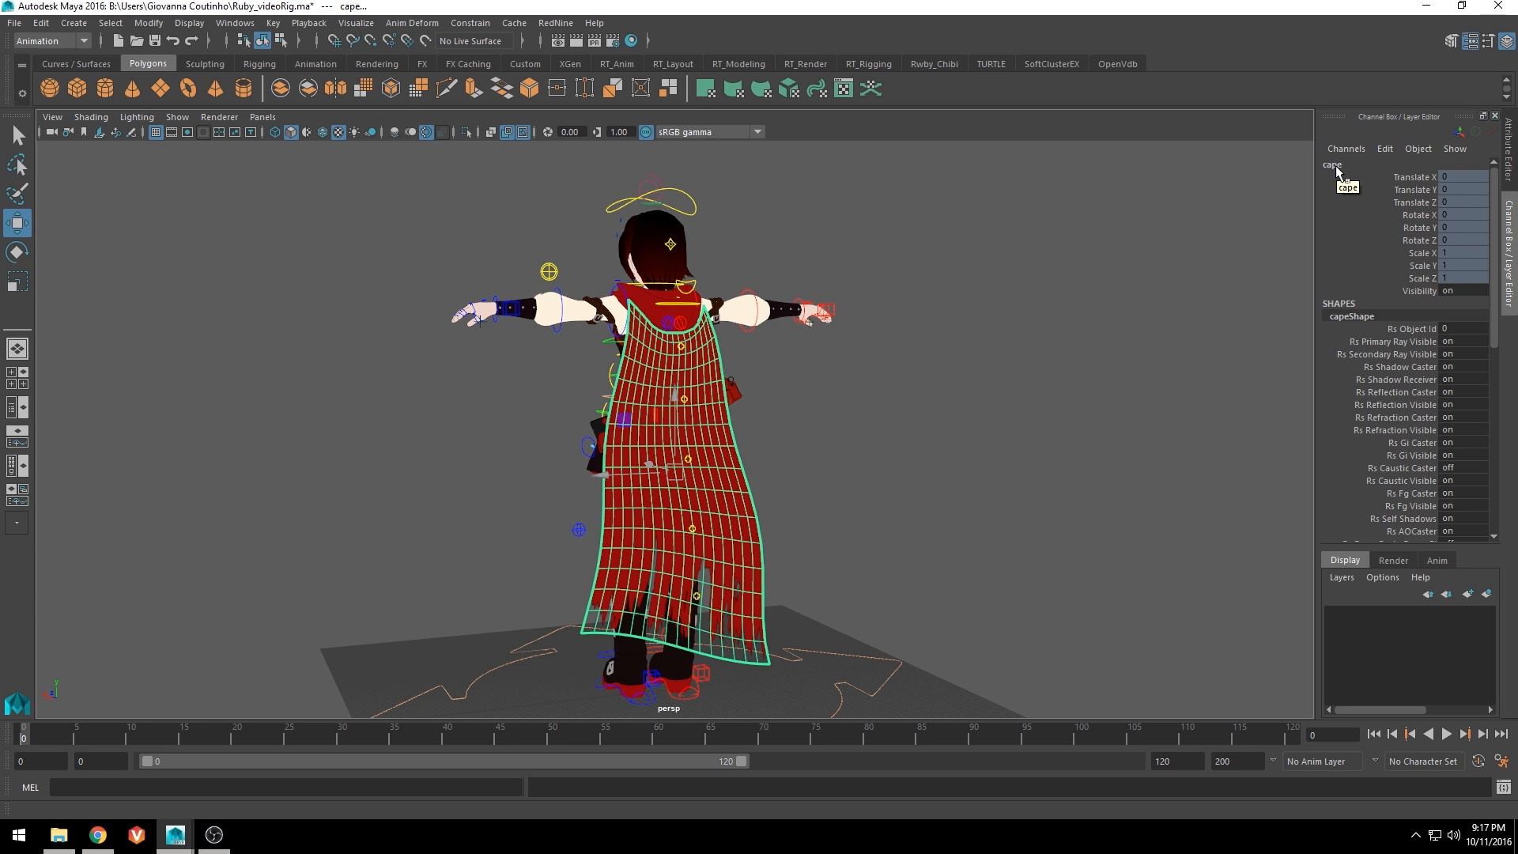
pyautogui.scroll(-3)
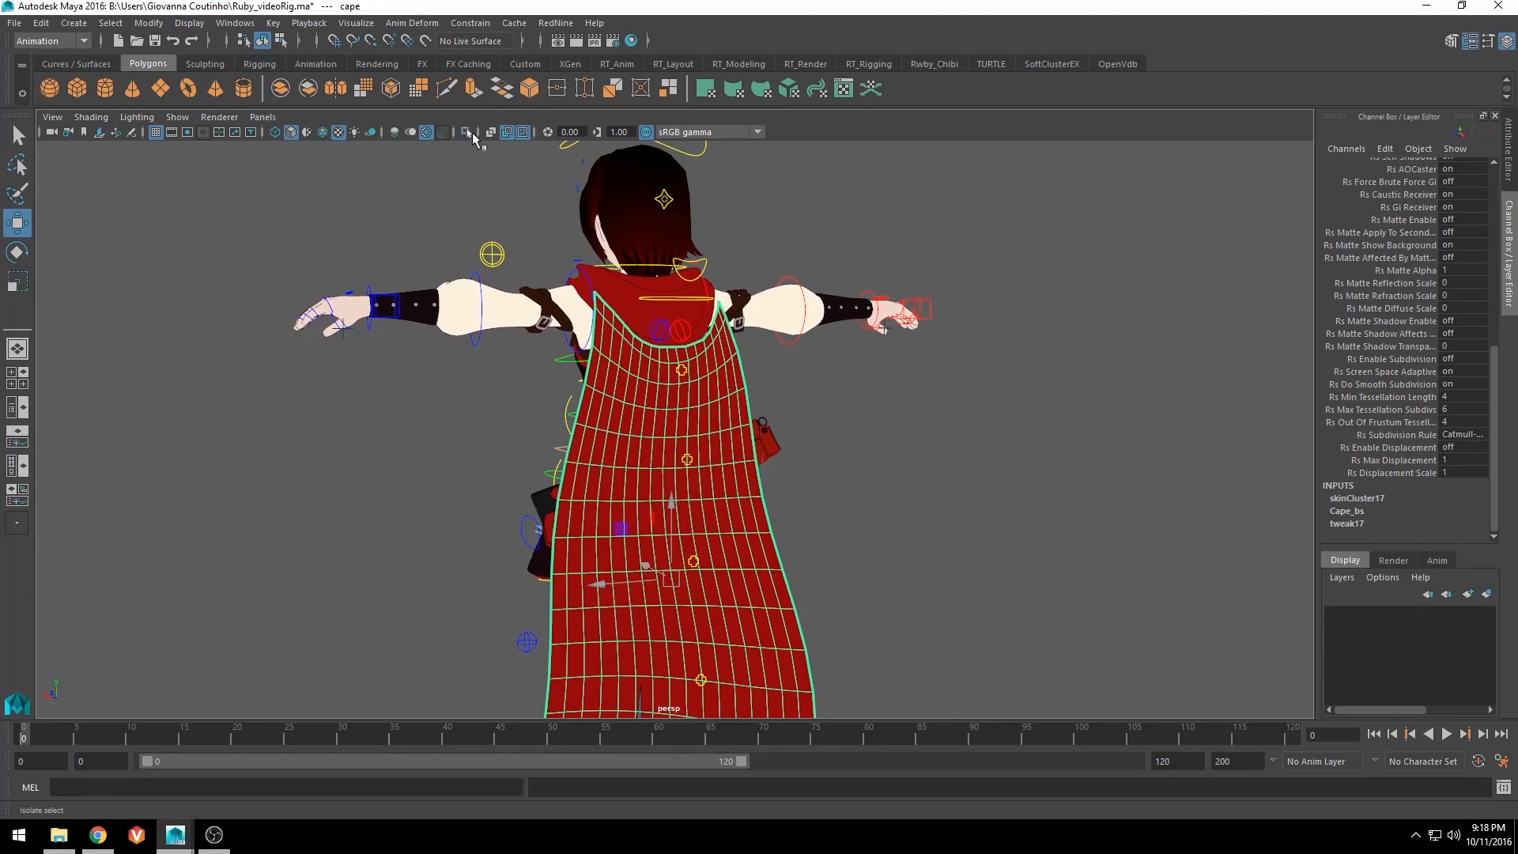
# Isolate the cape and start painting its Cape_bs.baseWeights blend shape weights
pyautogui.click(466, 133)
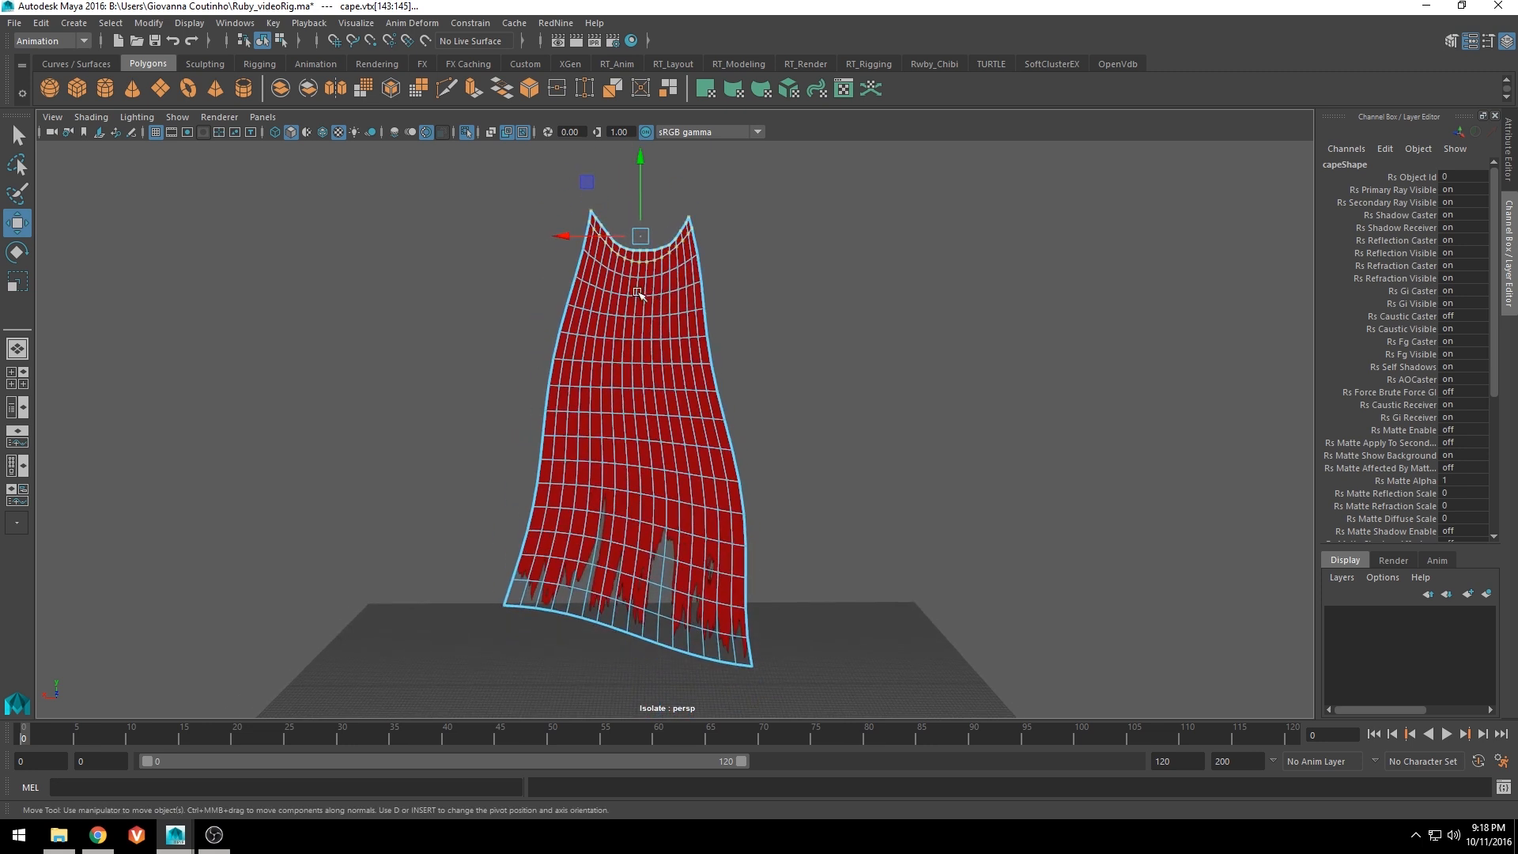
pyautogui.rightClick(638, 295)
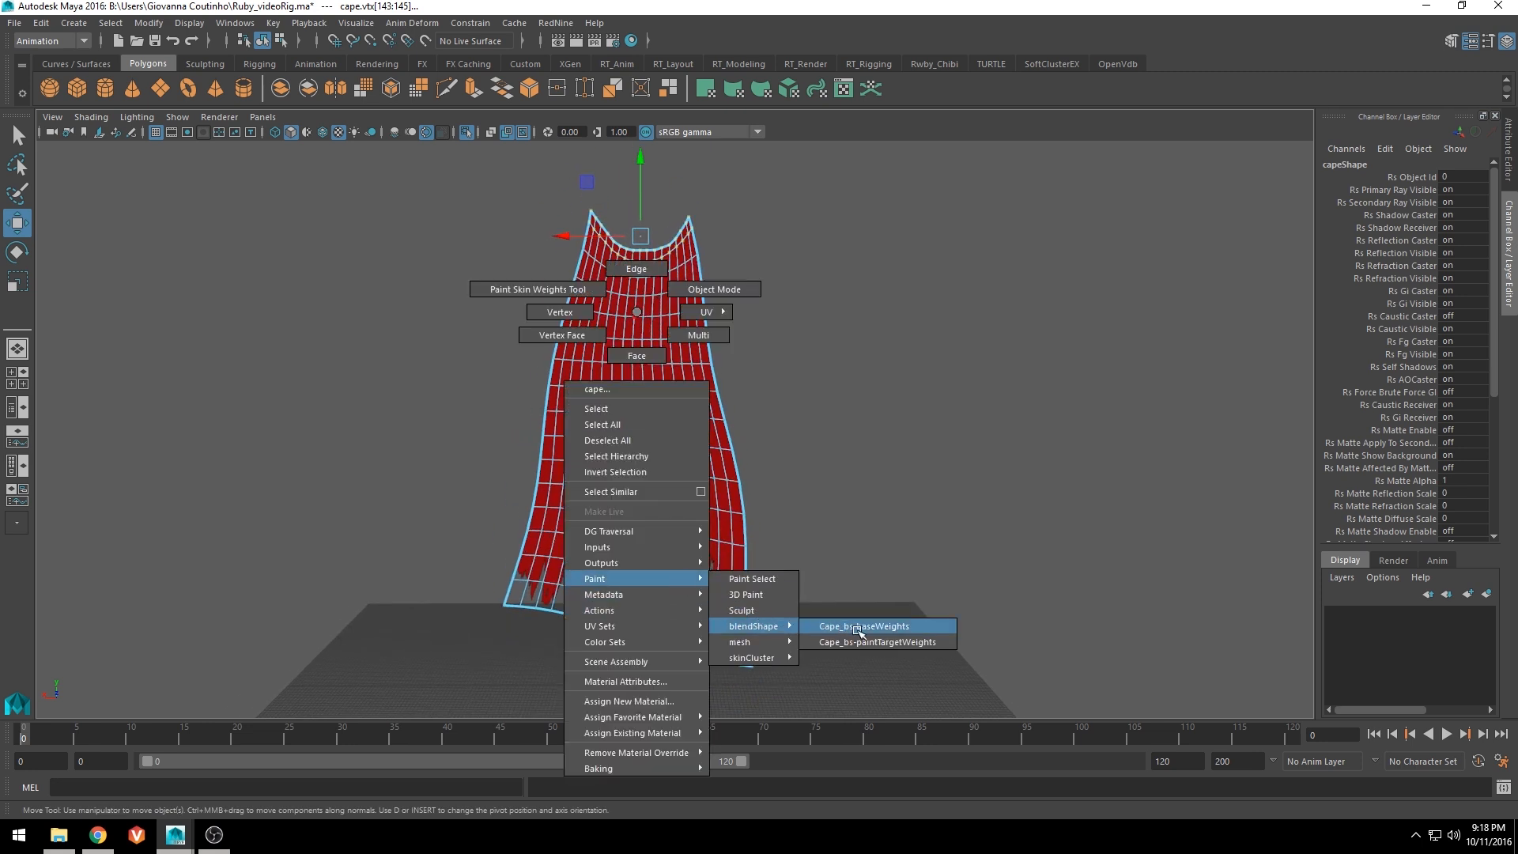
pyautogui.click(862, 626)
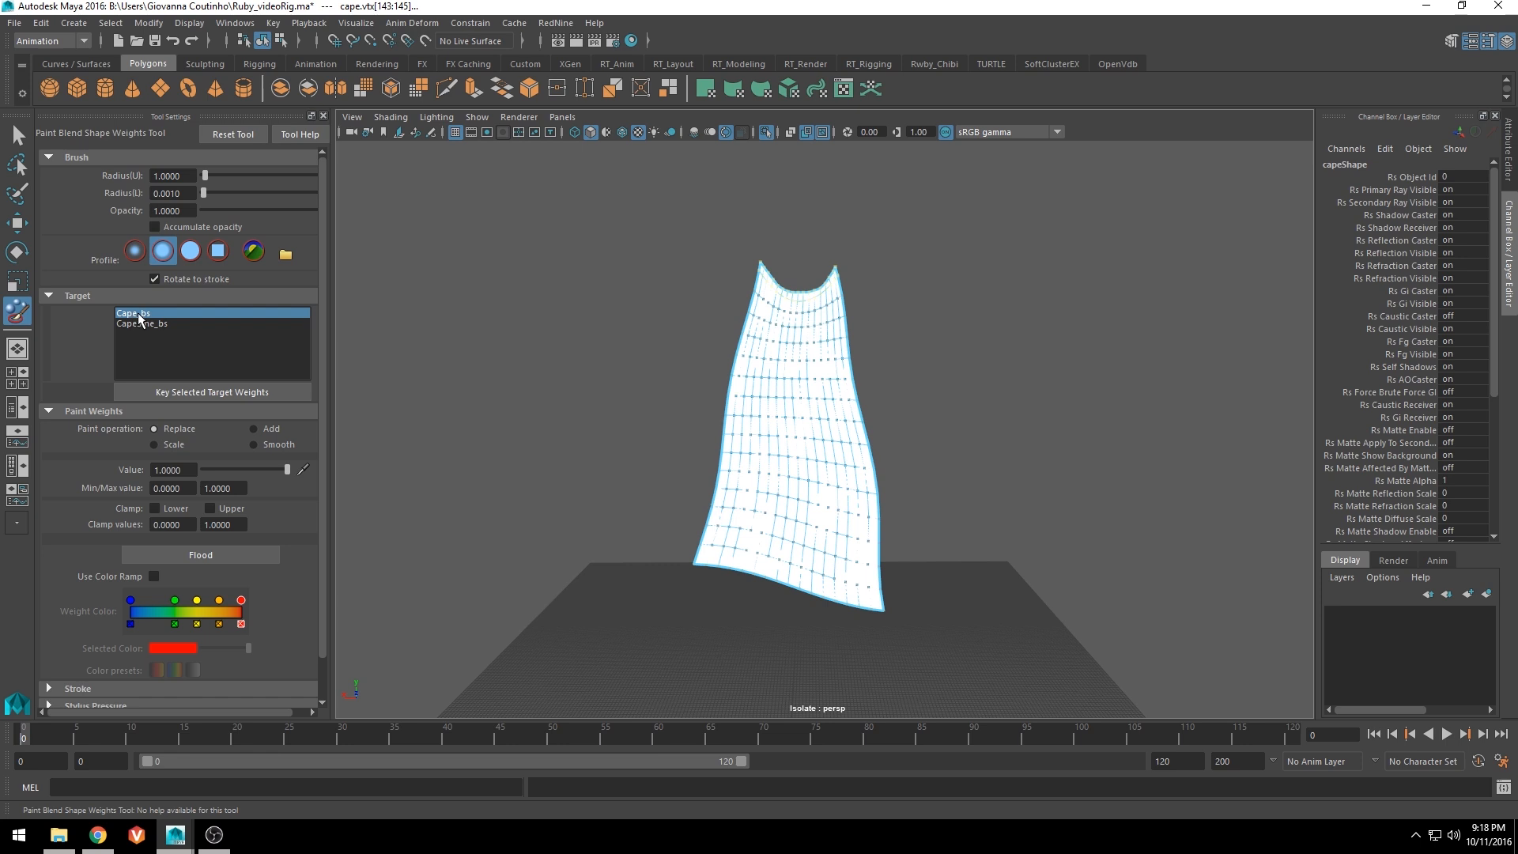
# Paint zero CapeSine_bs weight along the cape's top edge, then exit to the Move Tool
pyautogui.click(141, 324)
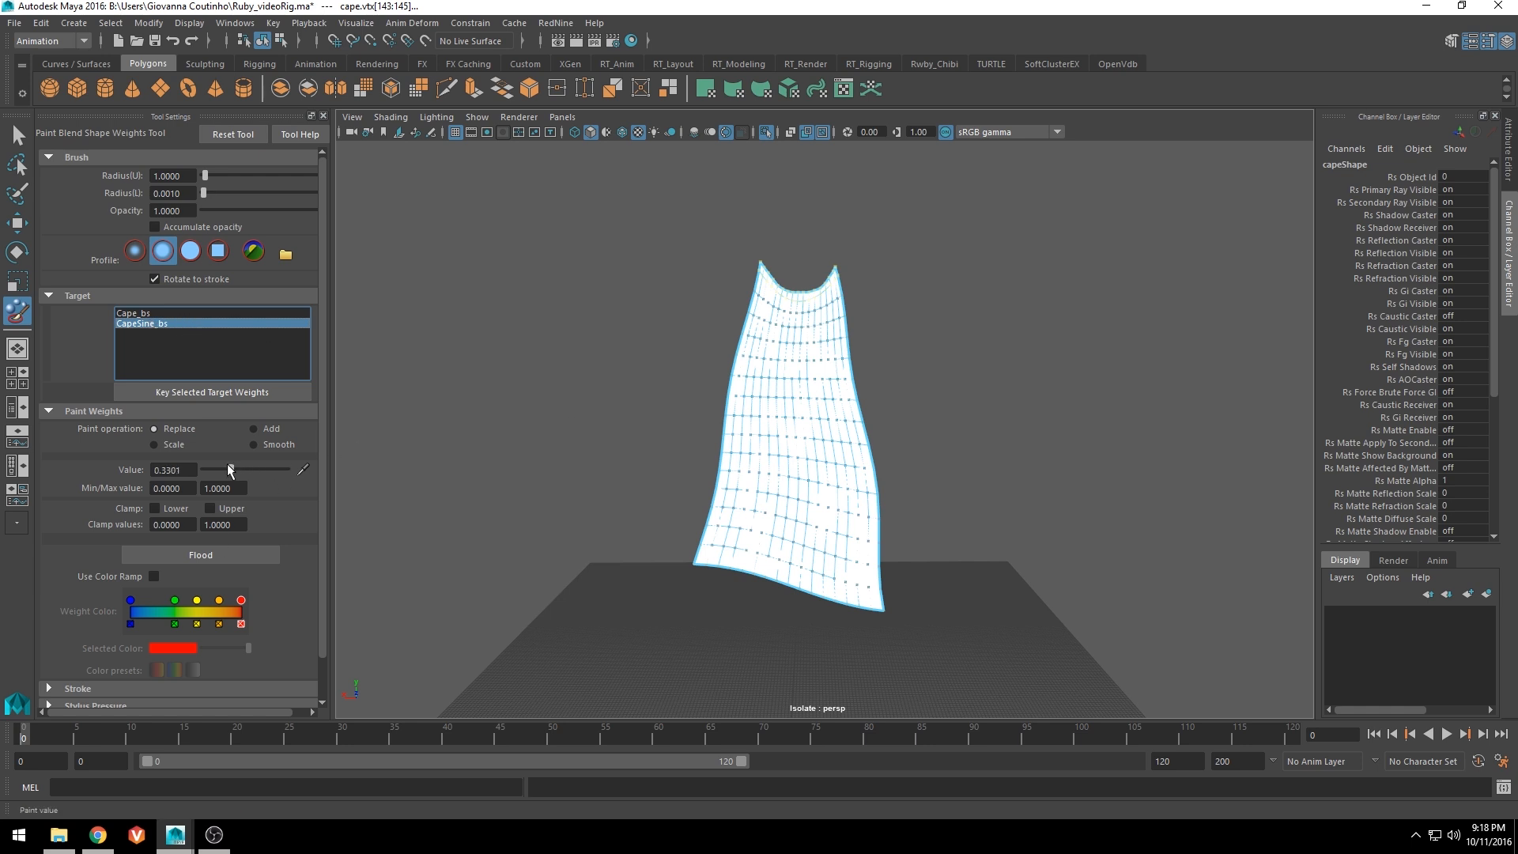
pyautogui.click(200, 555)
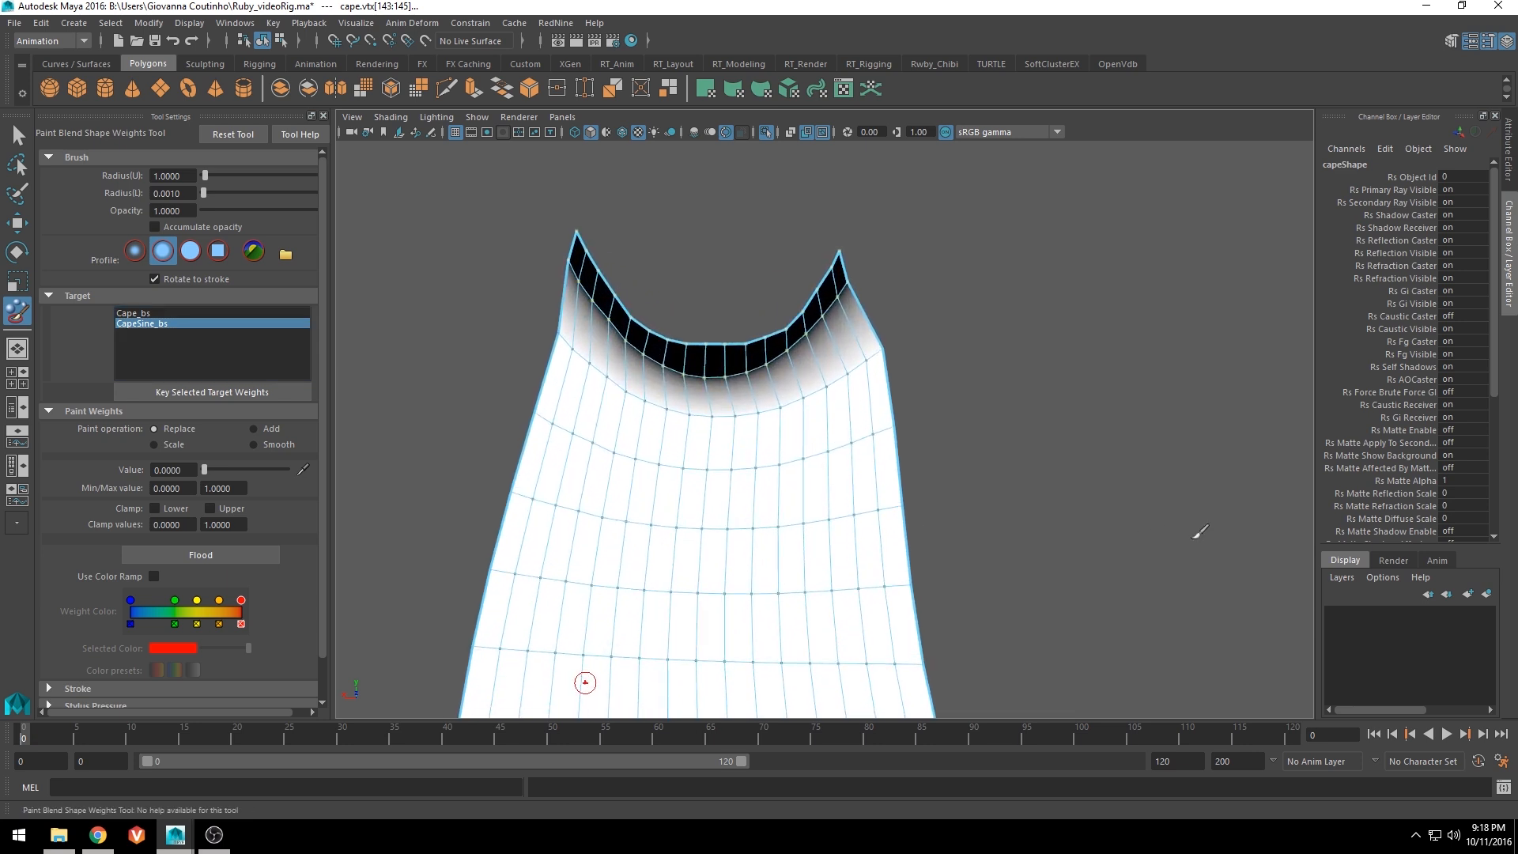
pyautogui.click(18, 224)
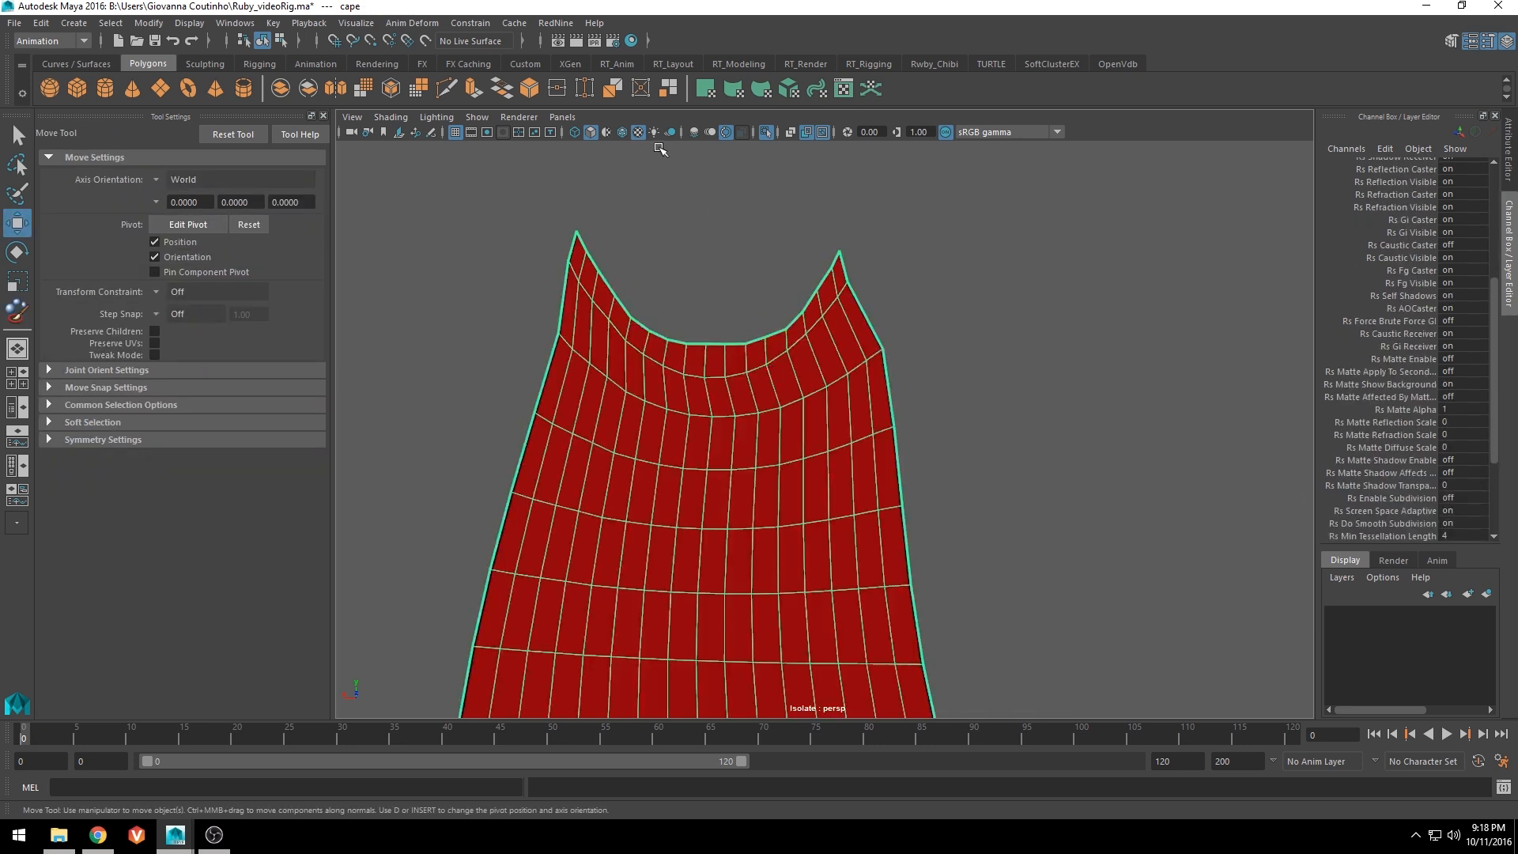
# Bring up the cape's Paint > blendShape > Cape_bs.baseWeights menu again
pyautogui.click(768, 132)
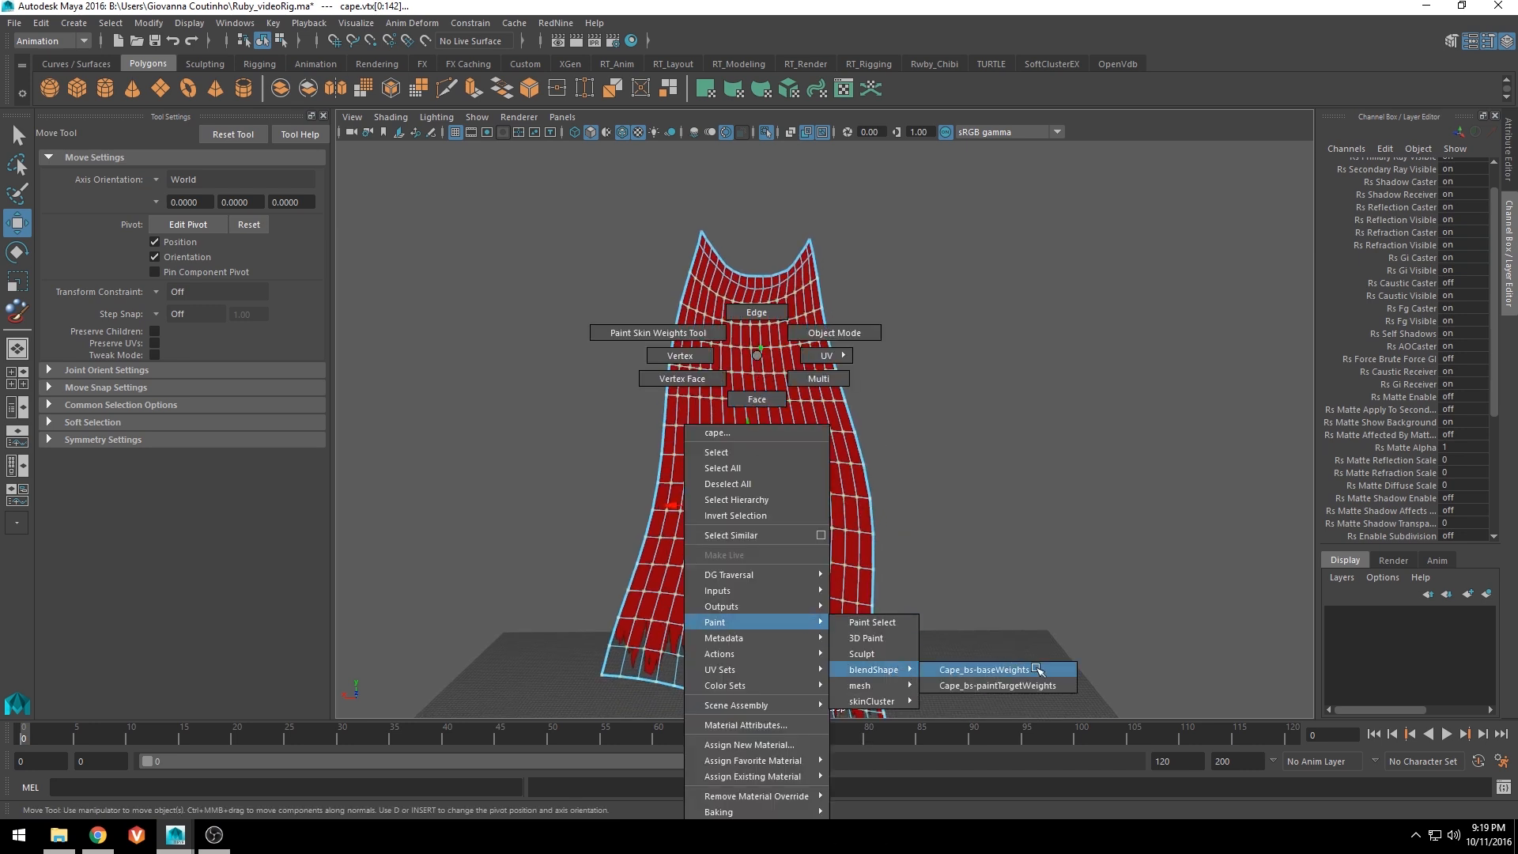
# Flood the CapeSine_bs weights with the Smooth operation for a gradual top-to-bottom blend
pyautogui.click(981, 669)
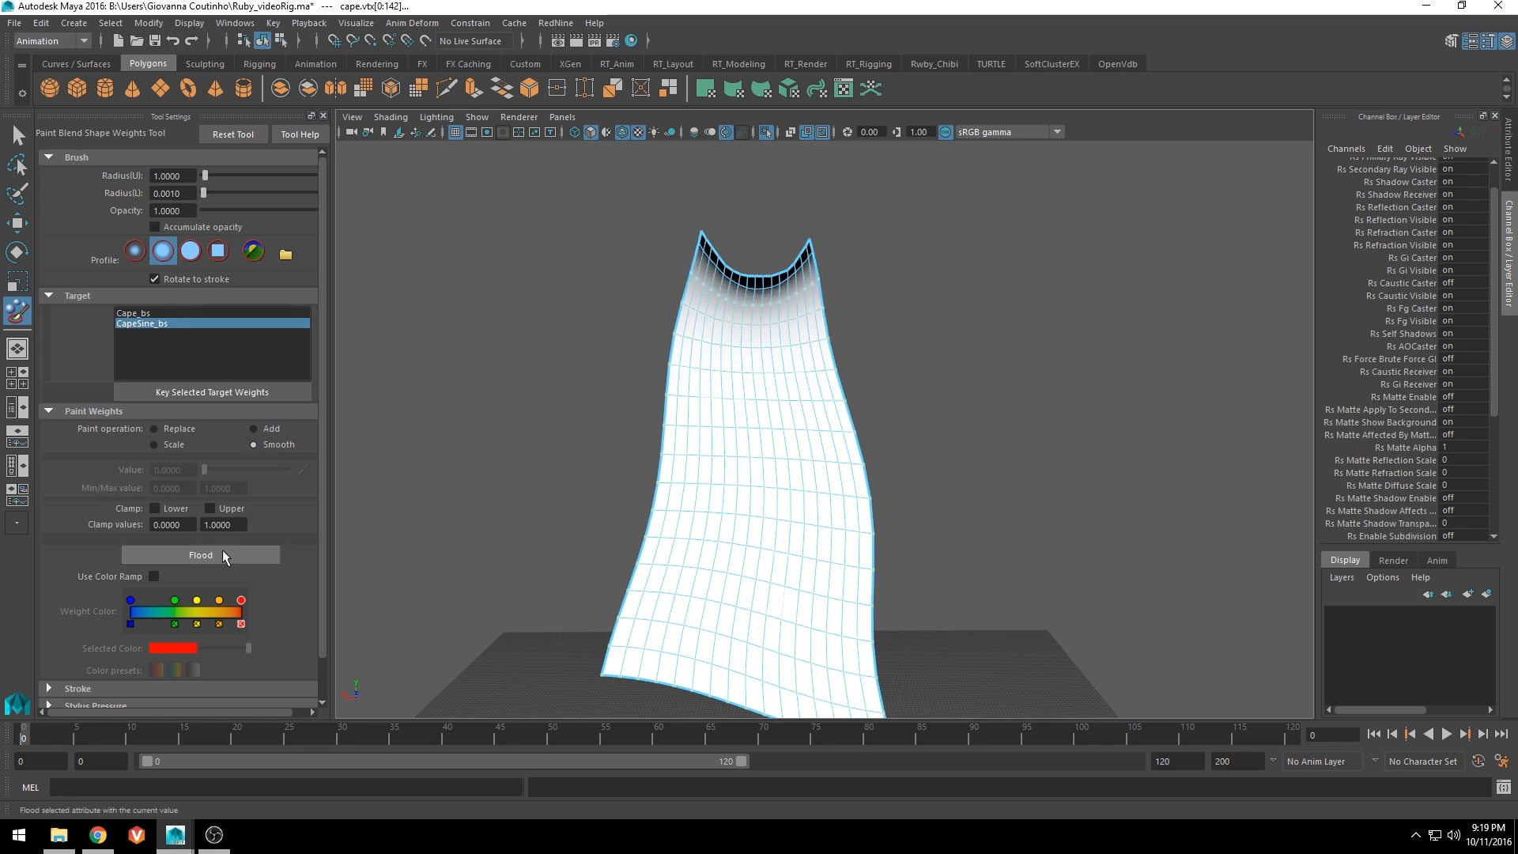
pyautogui.click(200, 555)
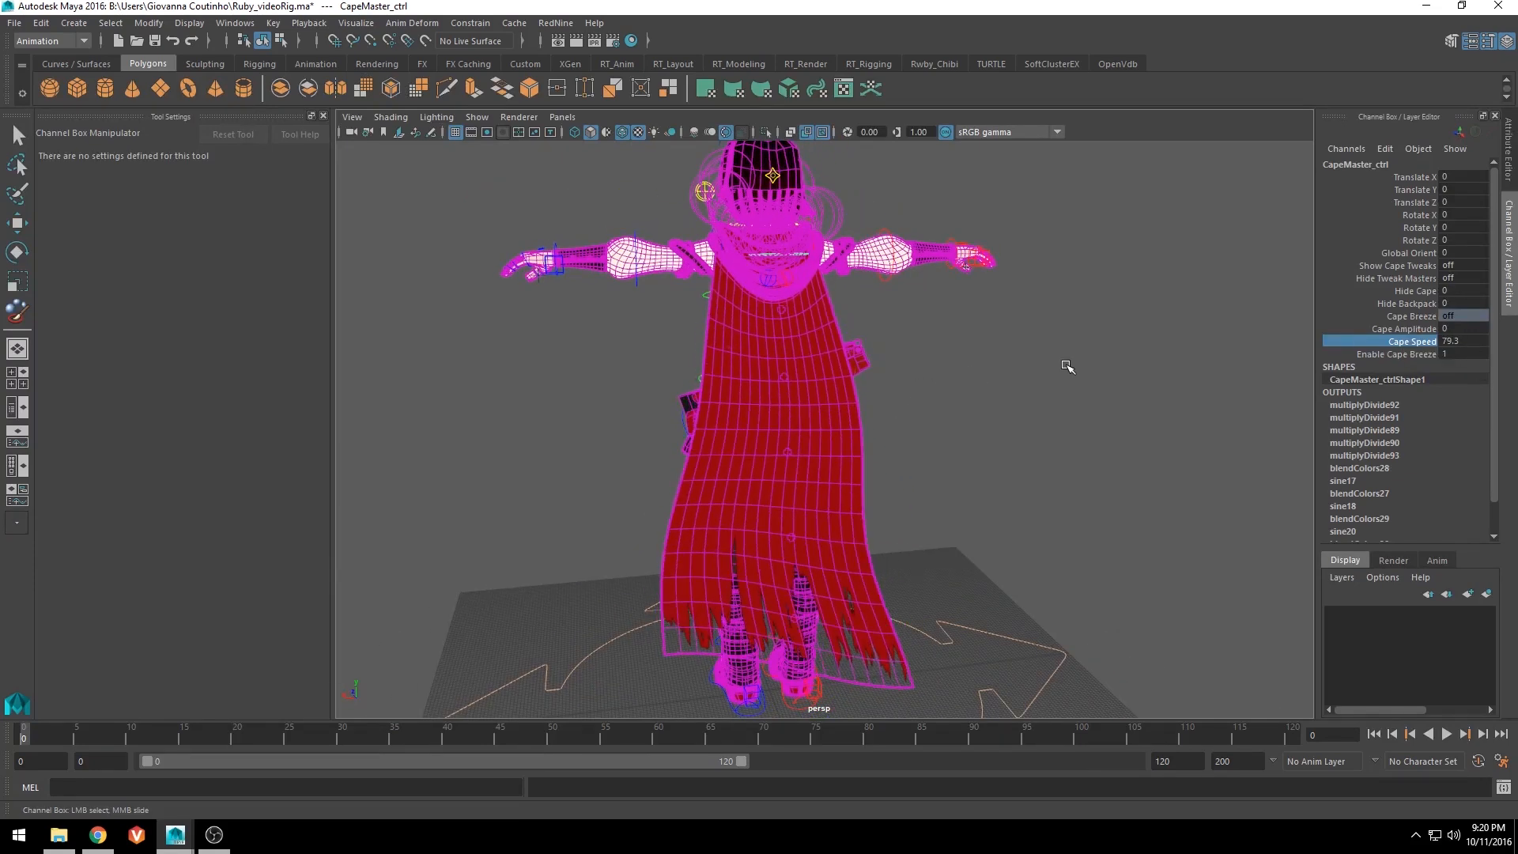
pyautogui.moveTo(844, 322)
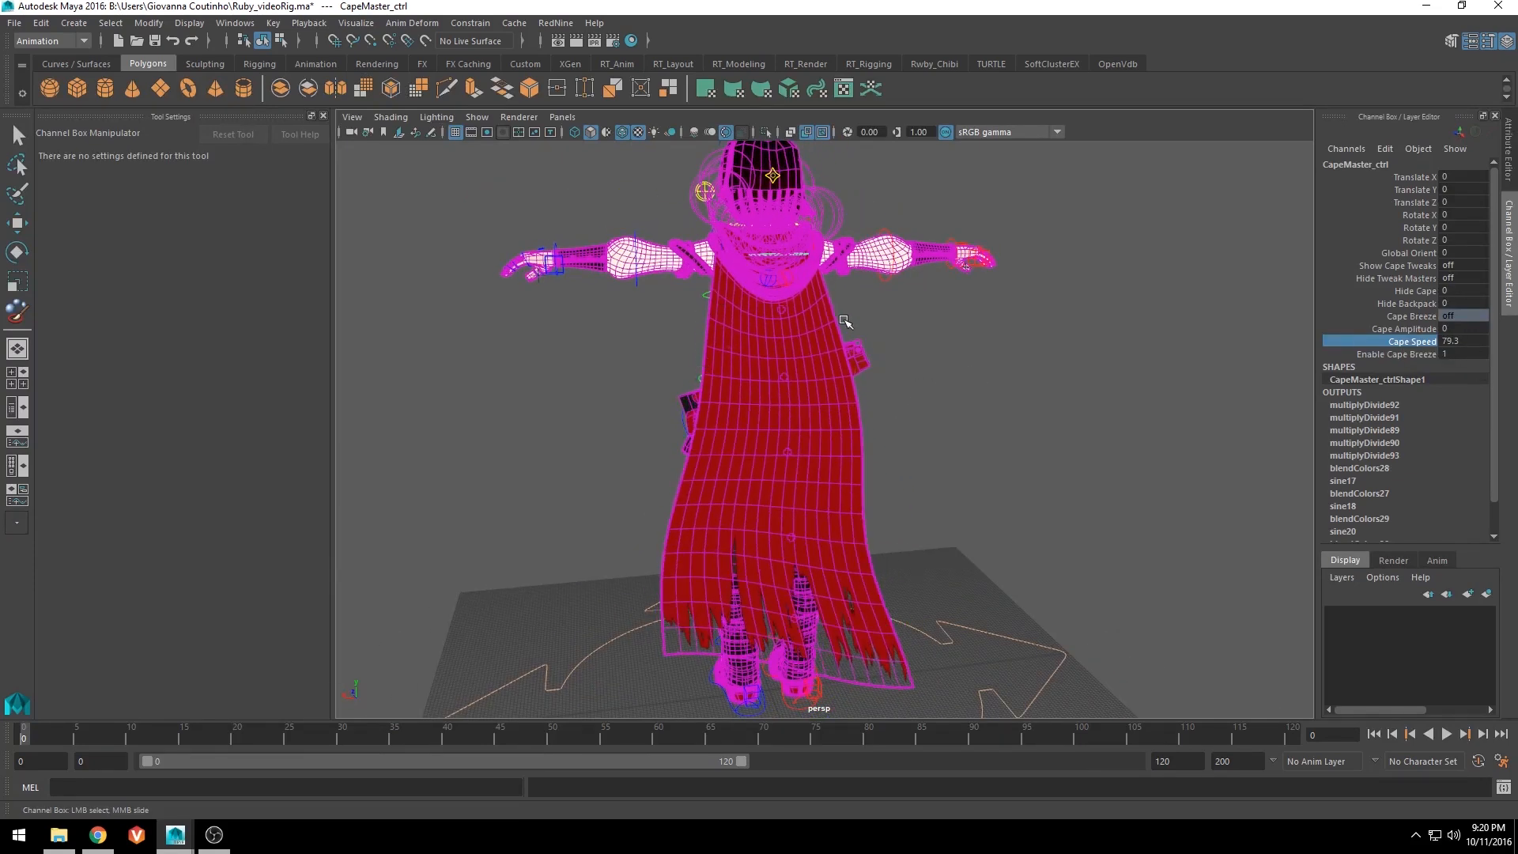
pyautogui.moveTo(894, 366)
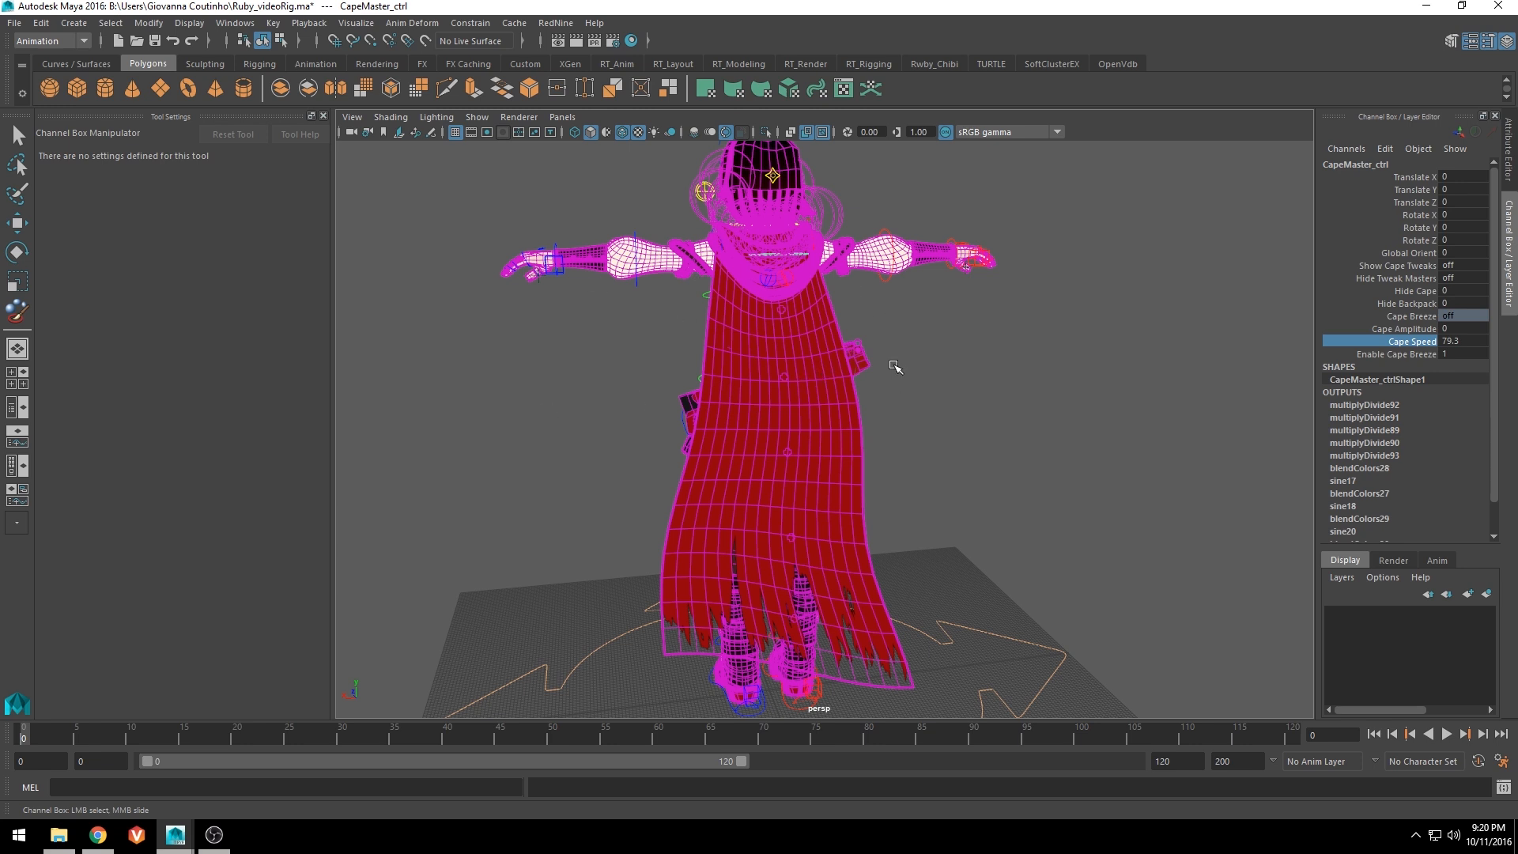